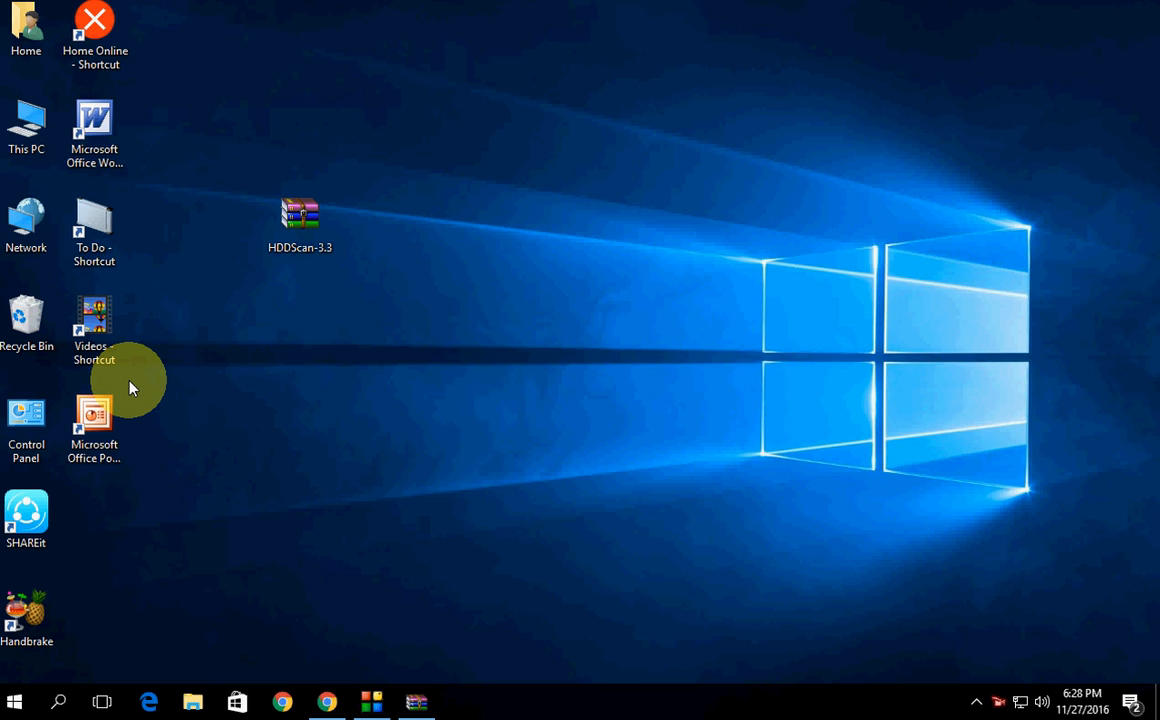
{"action": "mouse_move", "coordinate": [292, 600]}
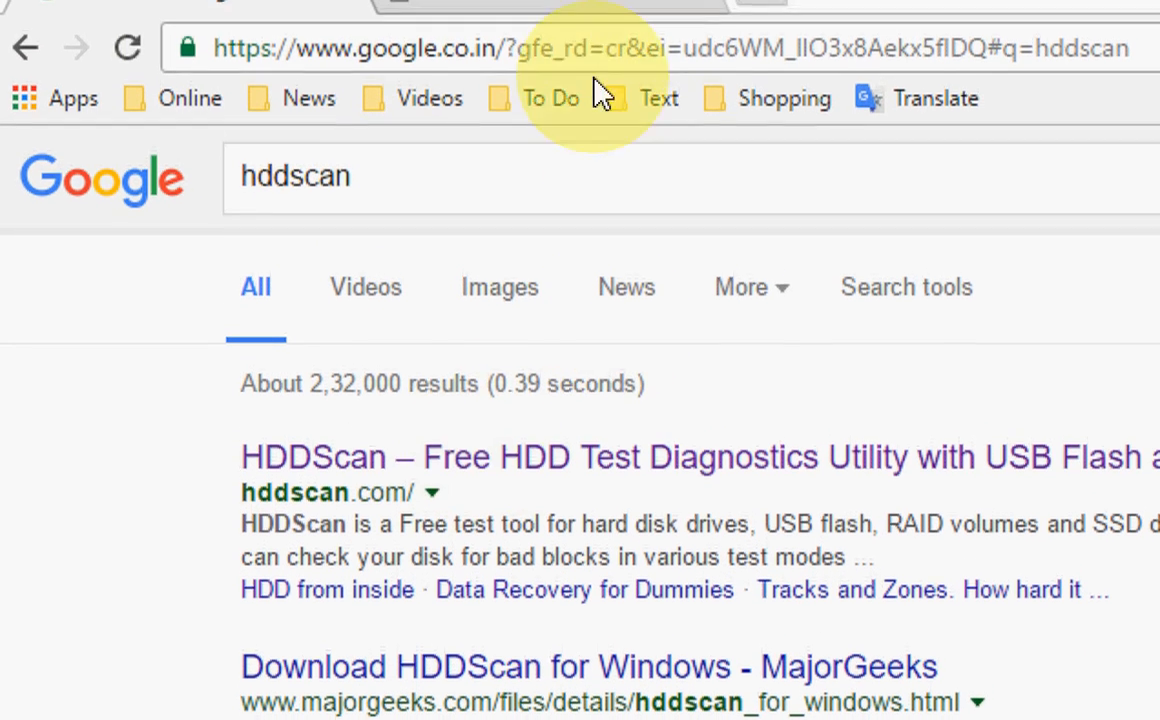
Reach the official hddscan.com site offering the HDDScan Version 3.3 download
{"action": "left_click", "coordinate": [312, 456]}
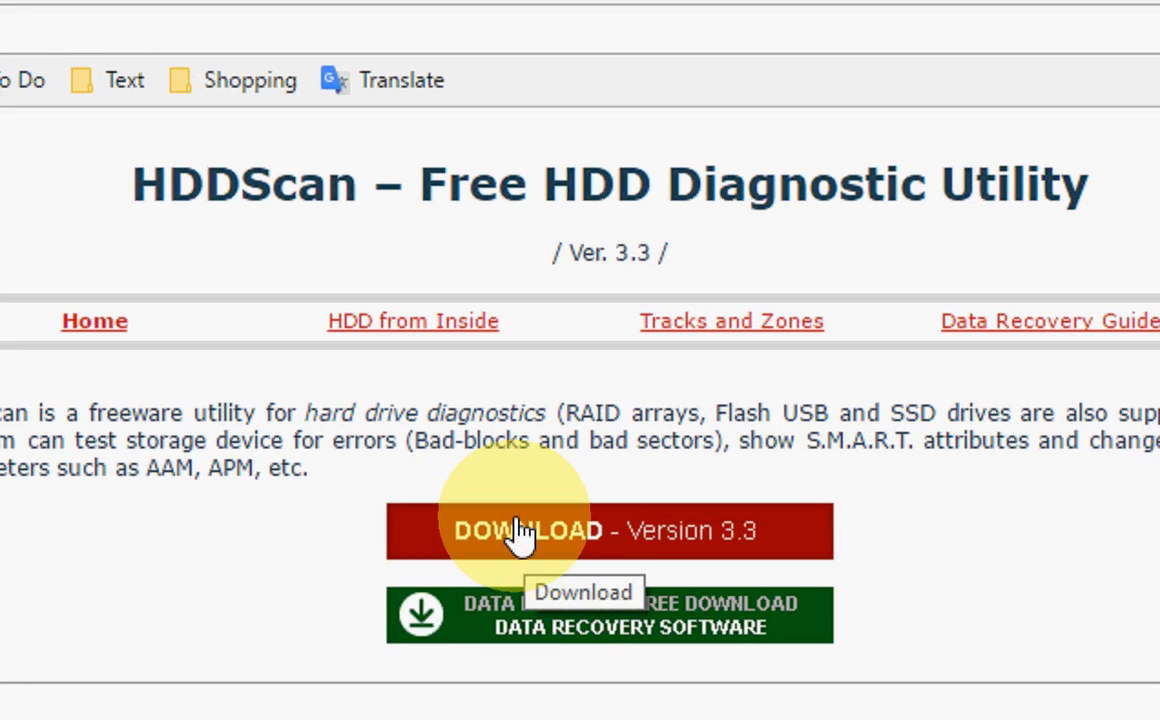
{"action": "mouse_move", "coordinate": [584, 530]}
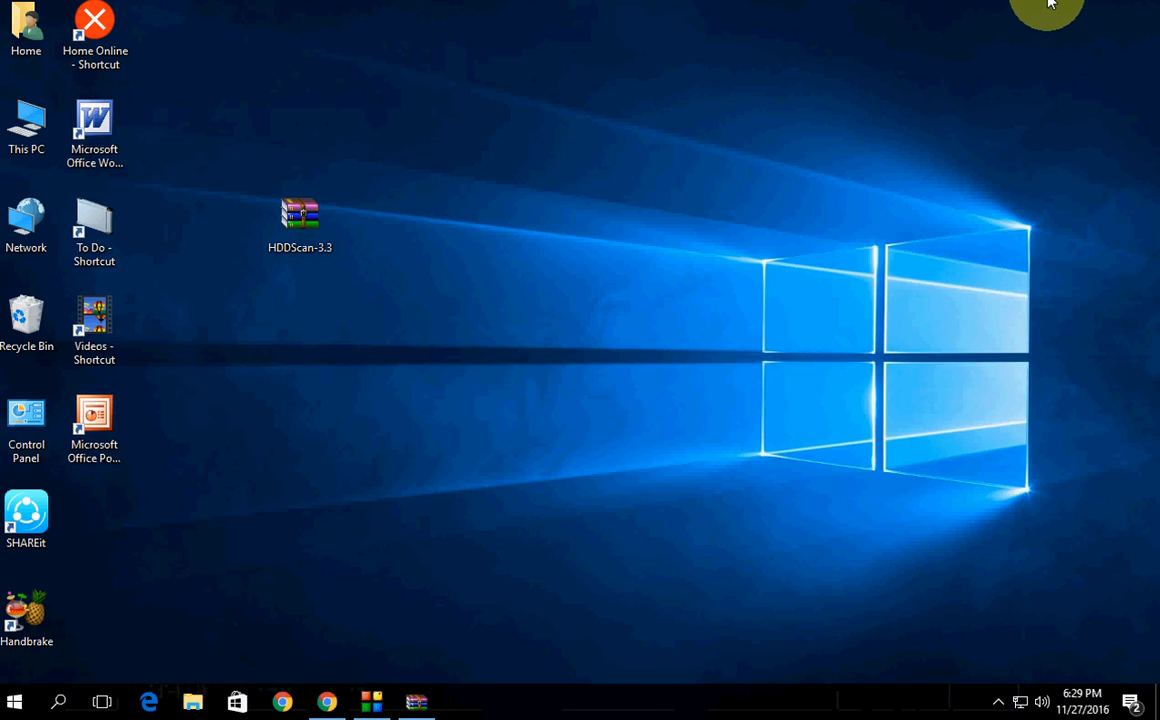
Browse the HDDScan-3.3.zip archive in WinRAR and launch HDDScan.exe from its file list
{"action": "left_click", "coordinate": [300, 216]}
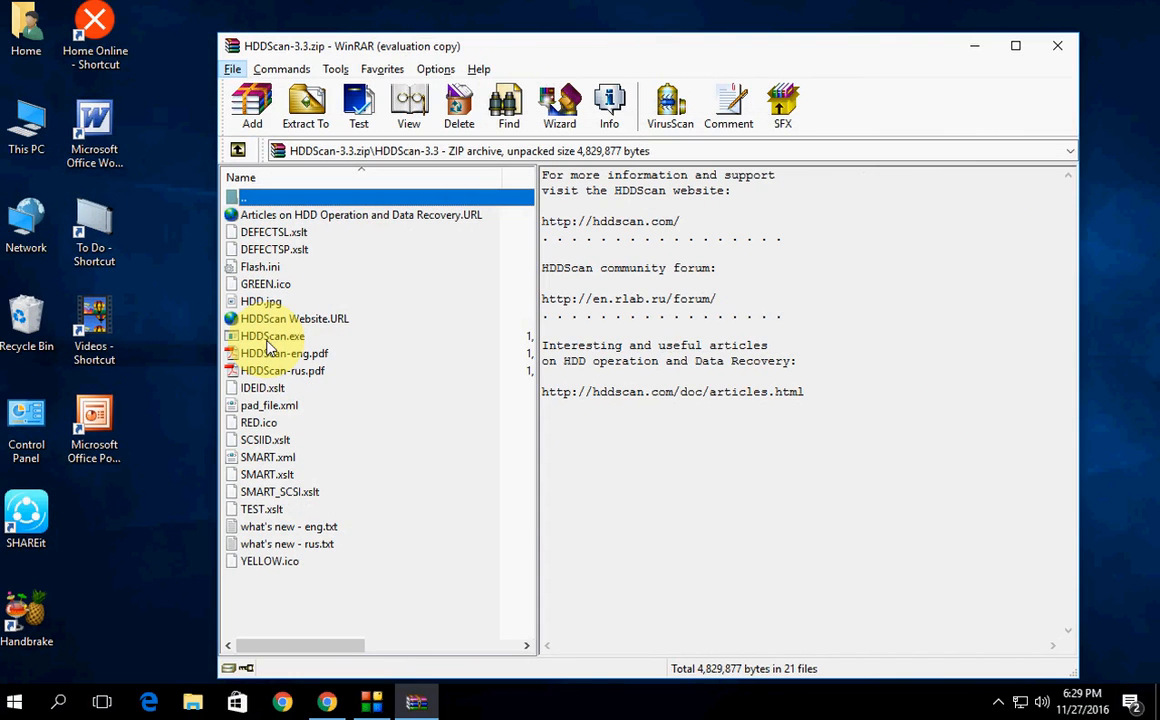
{"action": "double_click", "coordinate": [272, 336]}
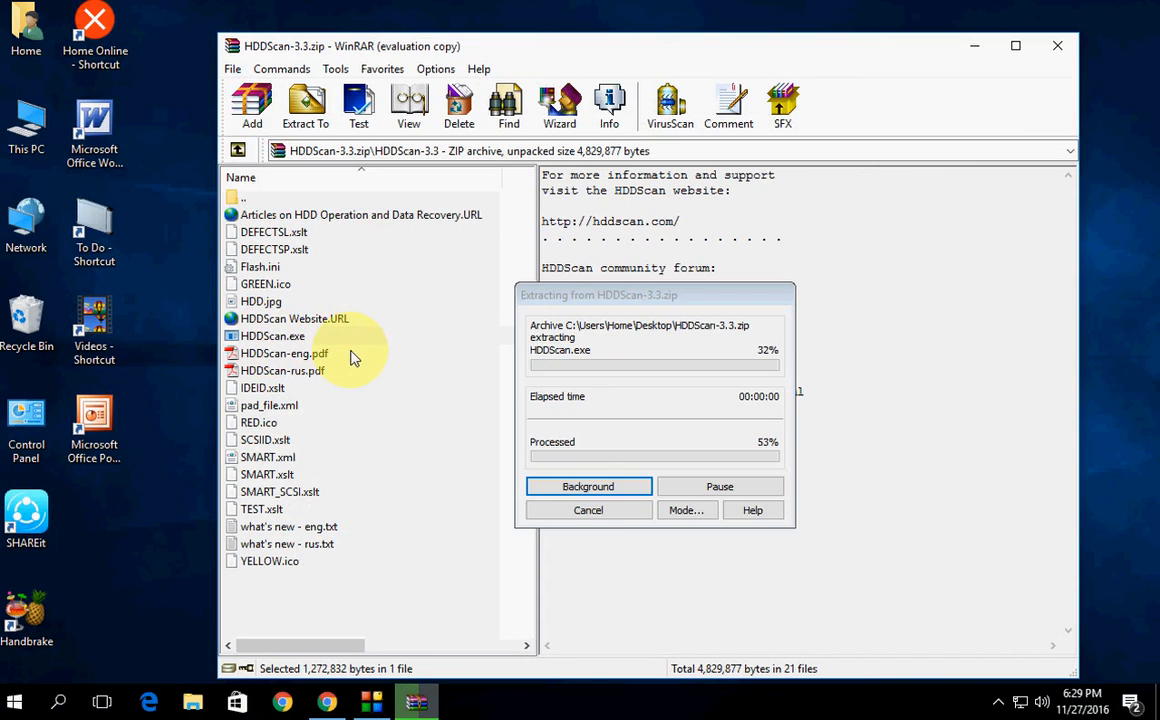
{"action": "mouse_move", "coordinate": [616, 304]}
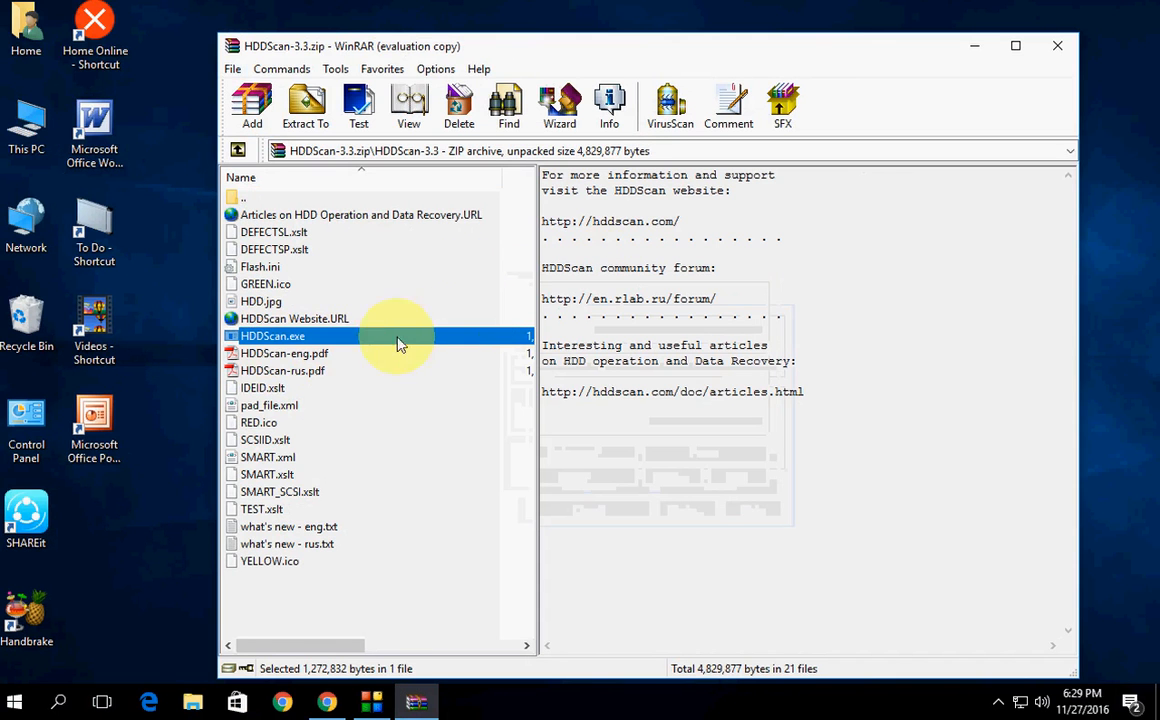
{"action": "left_click", "coordinate": [1056, 46]}
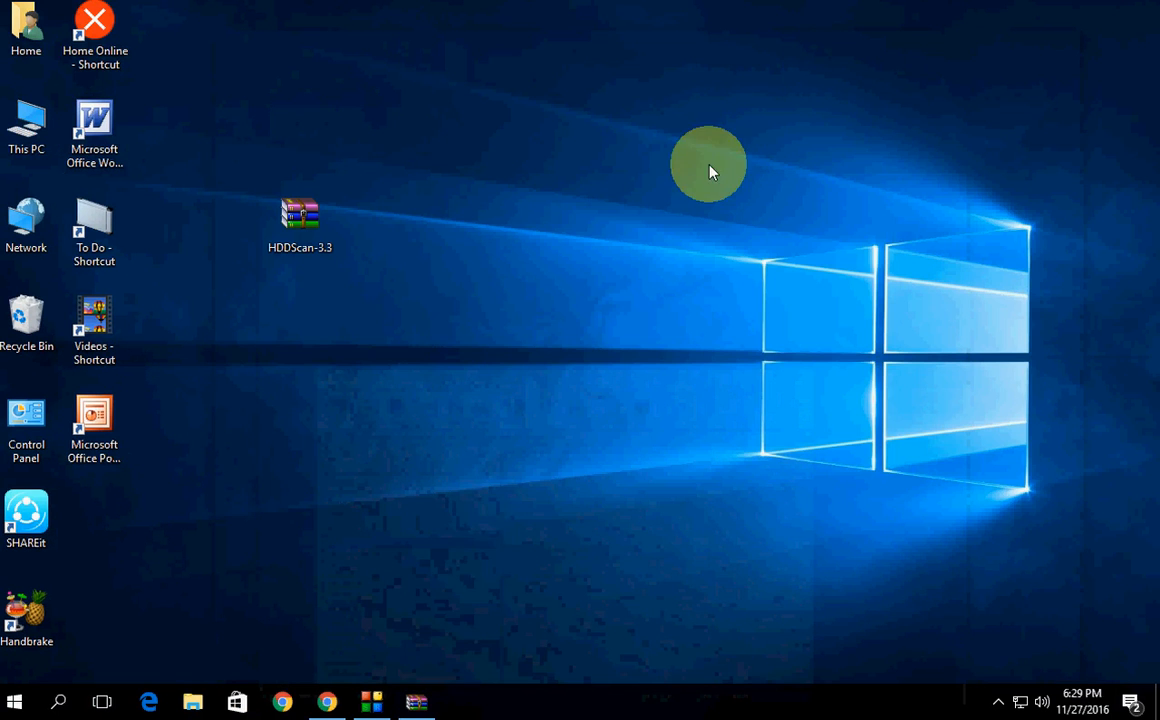
{"action": "double_click", "coordinate": [300, 212]}
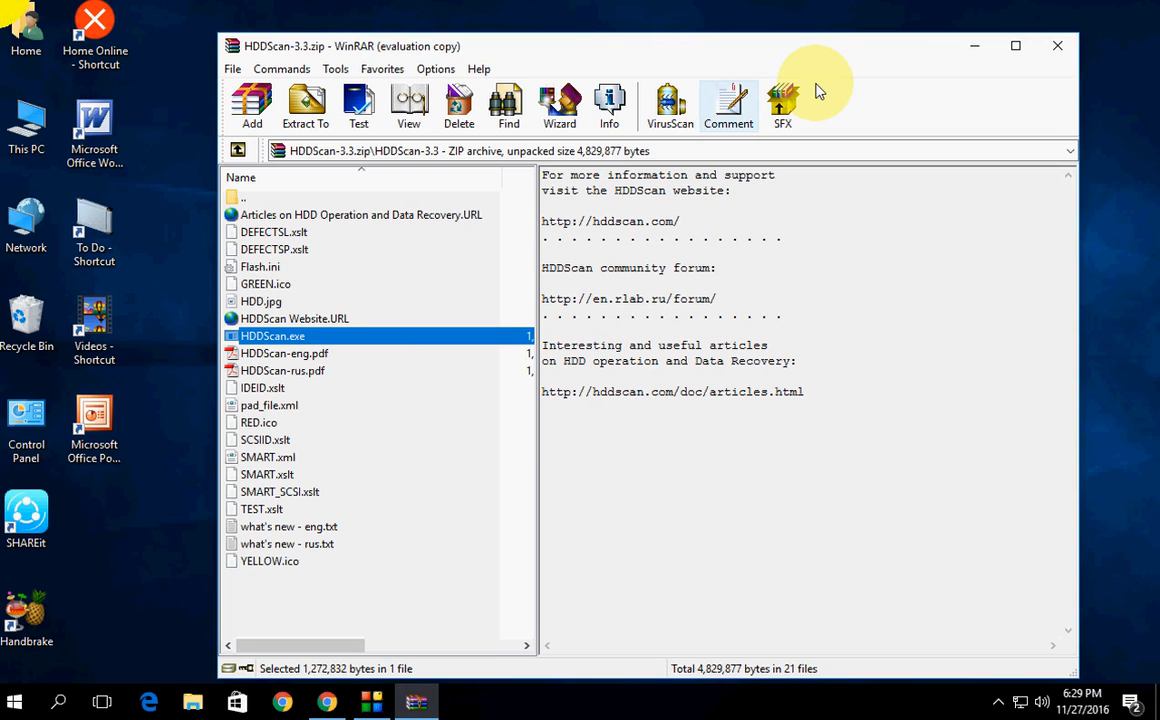
{"action": "mouse_move", "coordinate": [972, 46]}
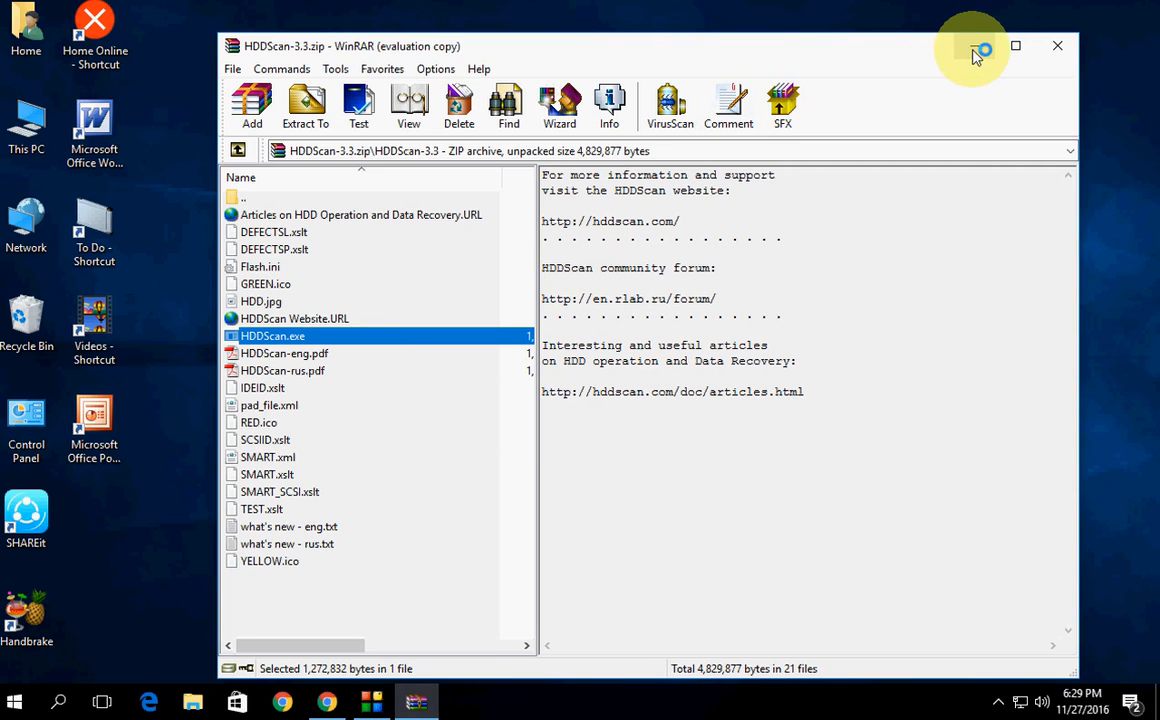
Start HDDScan, select the ST3160215ACE drive and bring up the Surface Test setup
{"action": "double_click", "coordinate": [272, 336]}
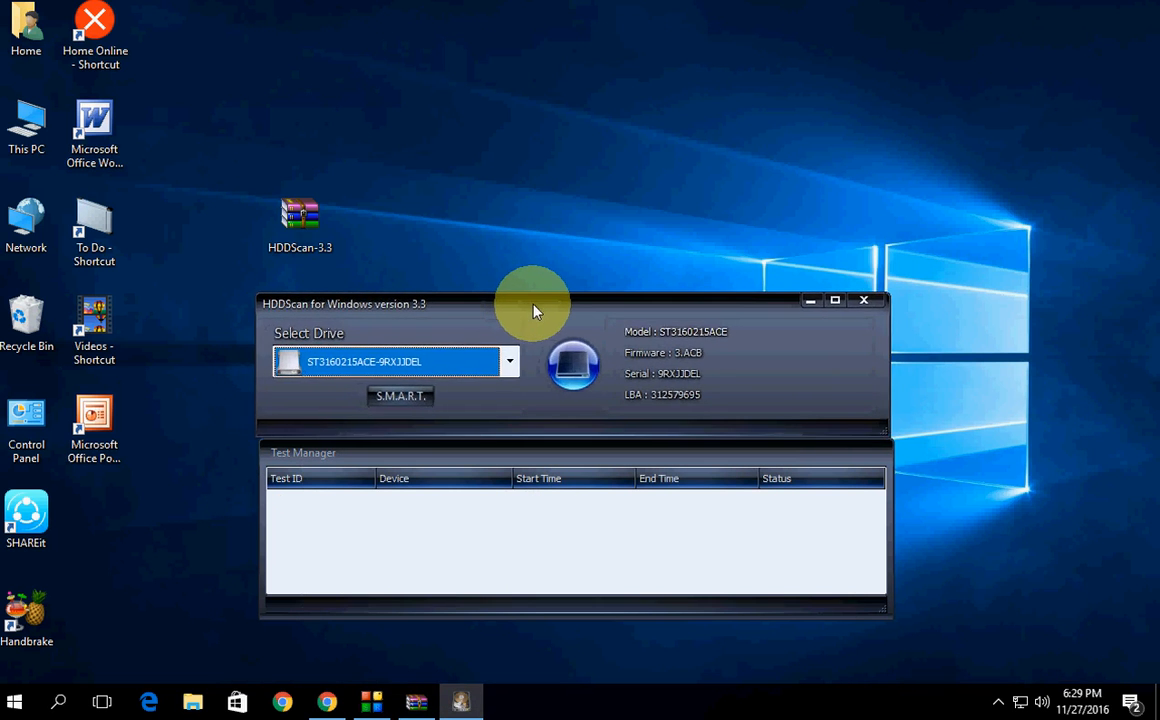
{"action": "left_click", "coordinate": [510, 360]}
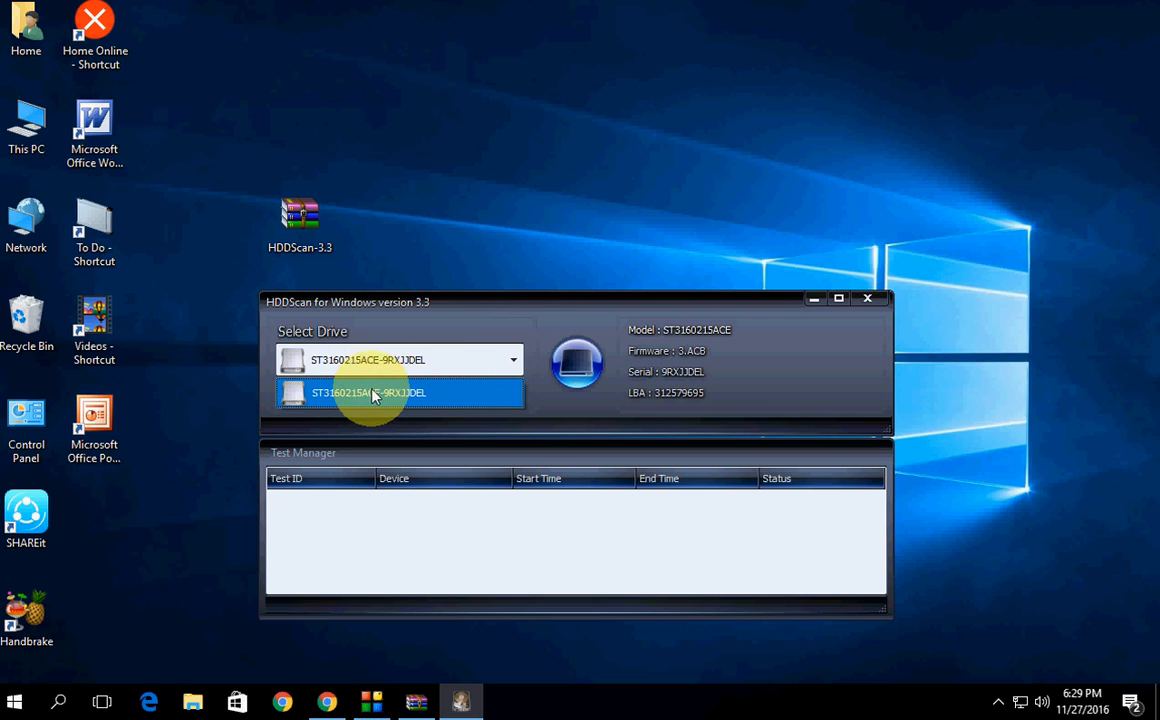
{"action": "left_click", "coordinate": [398, 392]}
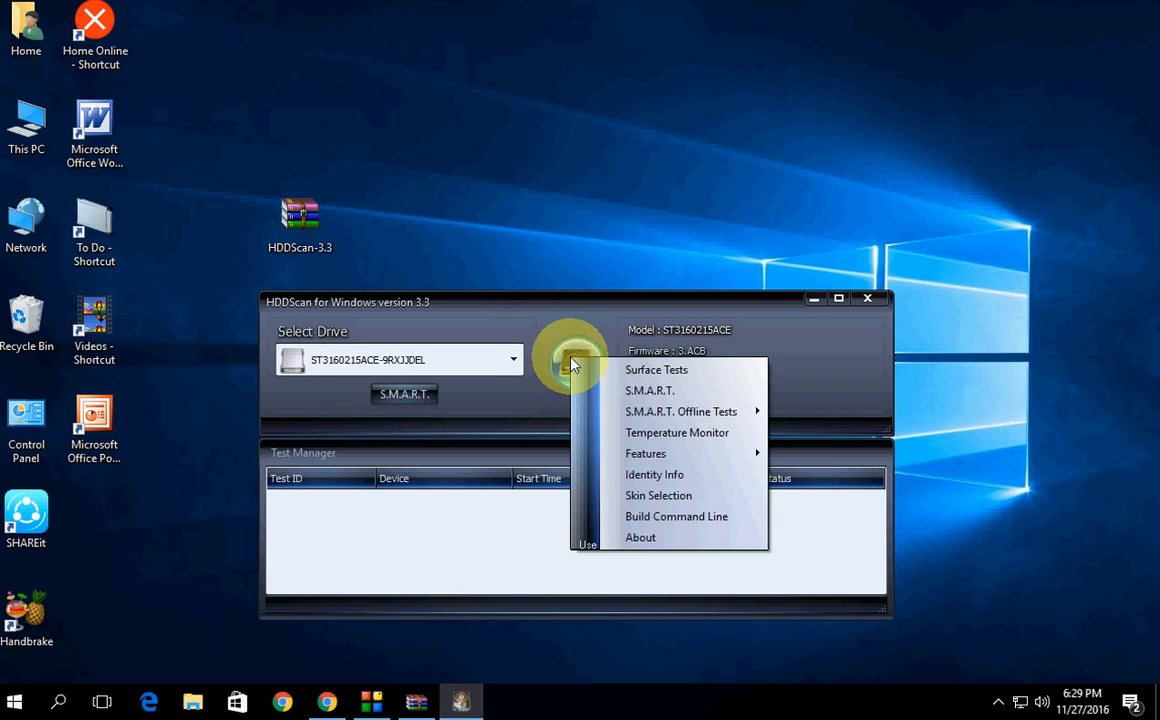
{"action": "left_click", "coordinate": [656, 368]}
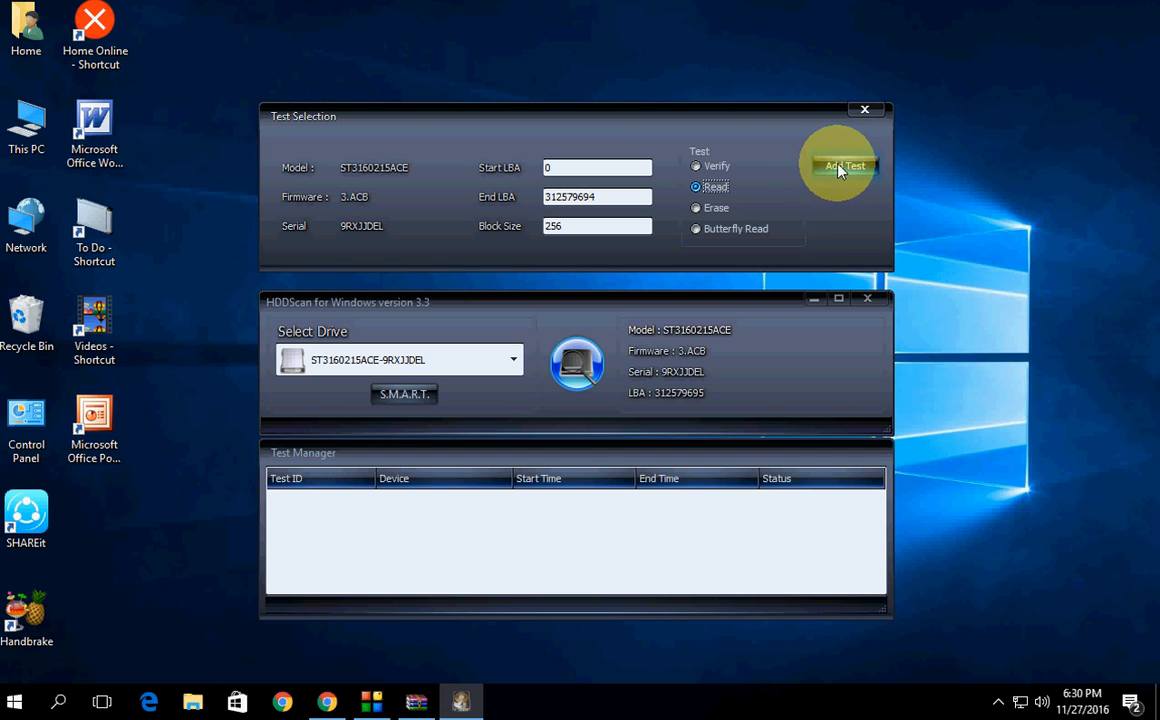
Add the Read surface test to the queue and view its RD-Read progress graph
{"action": "left_click", "coordinate": [844, 164]}
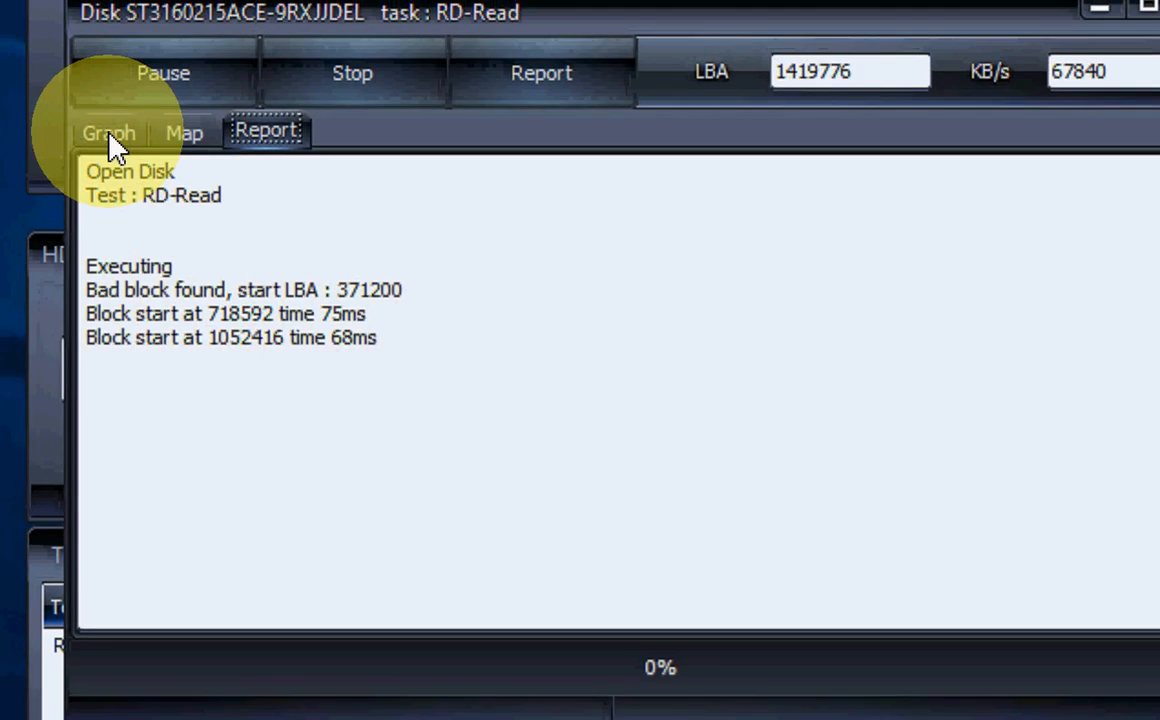
{"action": "left_click", "coordinate": [184, 132]}
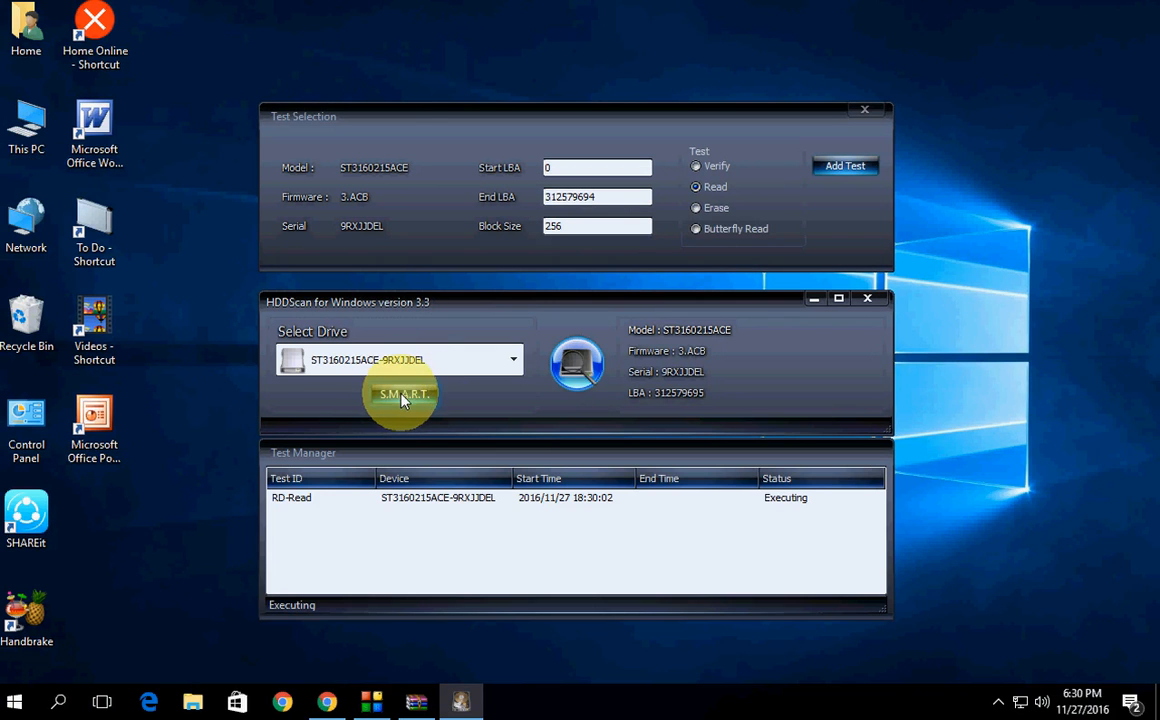
Review the ST3160215ACE S.M.A.R.T. attributes, noting pending and uncorrectable error warnings
{"action": "left_click", "coordinate": [404, 392]}
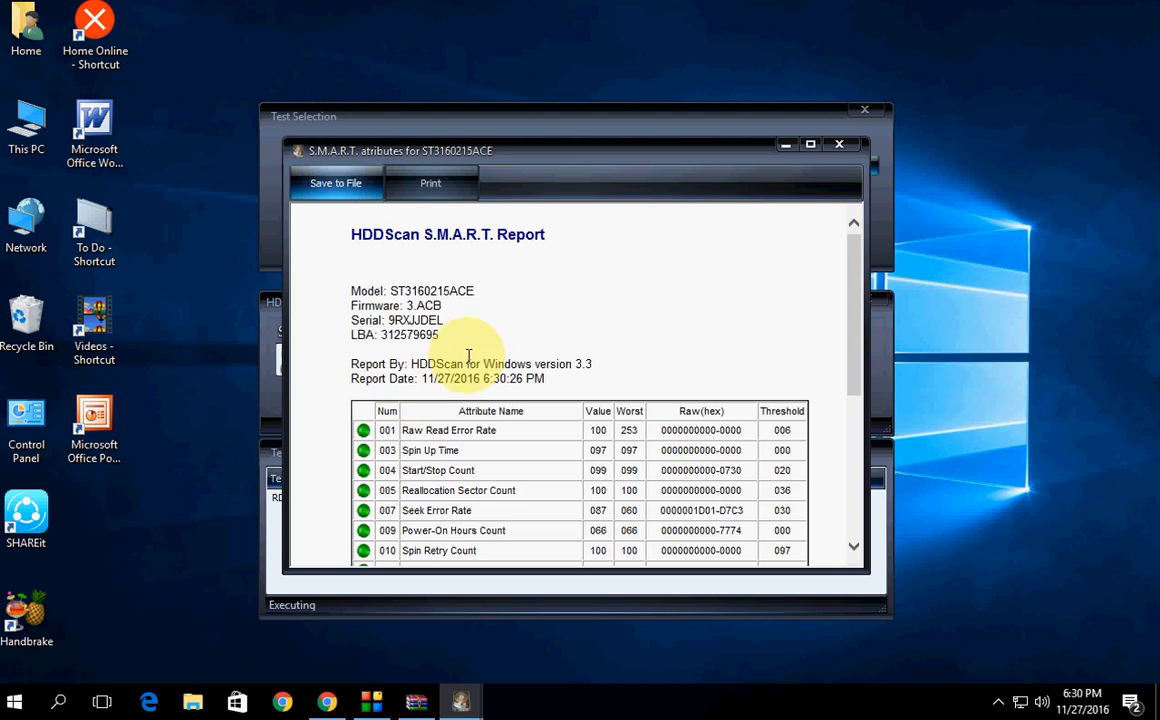
{"action": "mouse_move", "coordinate": [728, 356]}
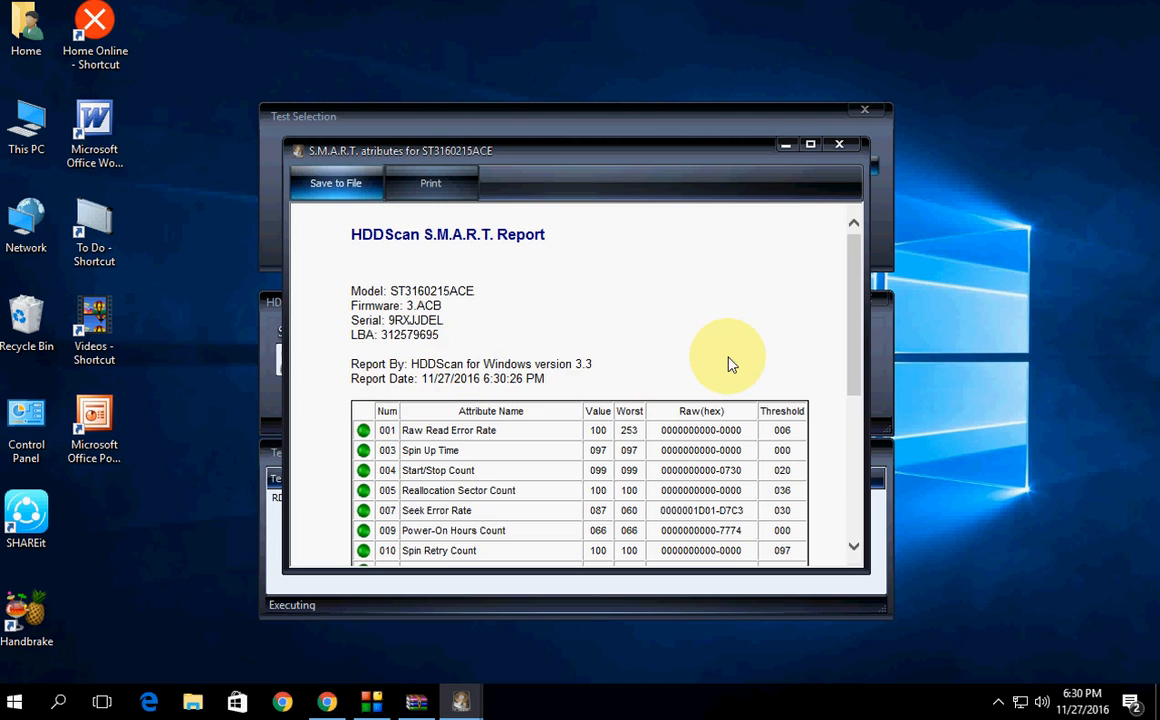
{"action": "scroll", "scroll_direction": "down", "scroll_amount": 3}
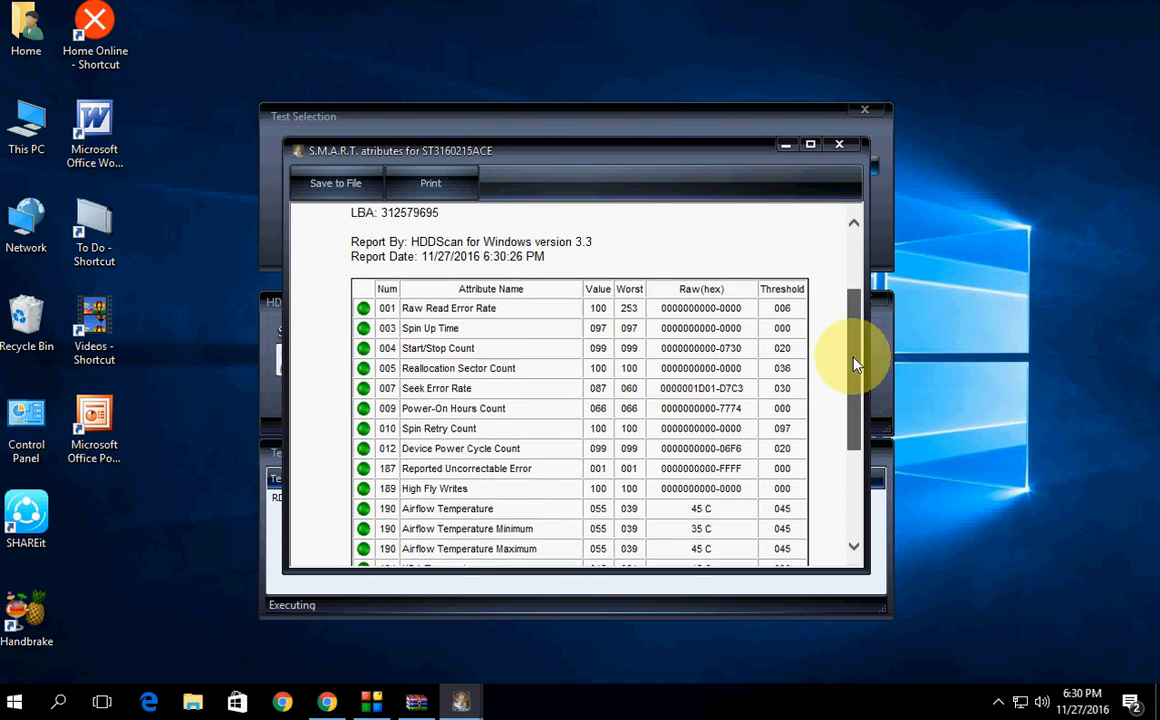
{"action": "scroll", "scroll_direction": "down", "scroll_amount": 3}
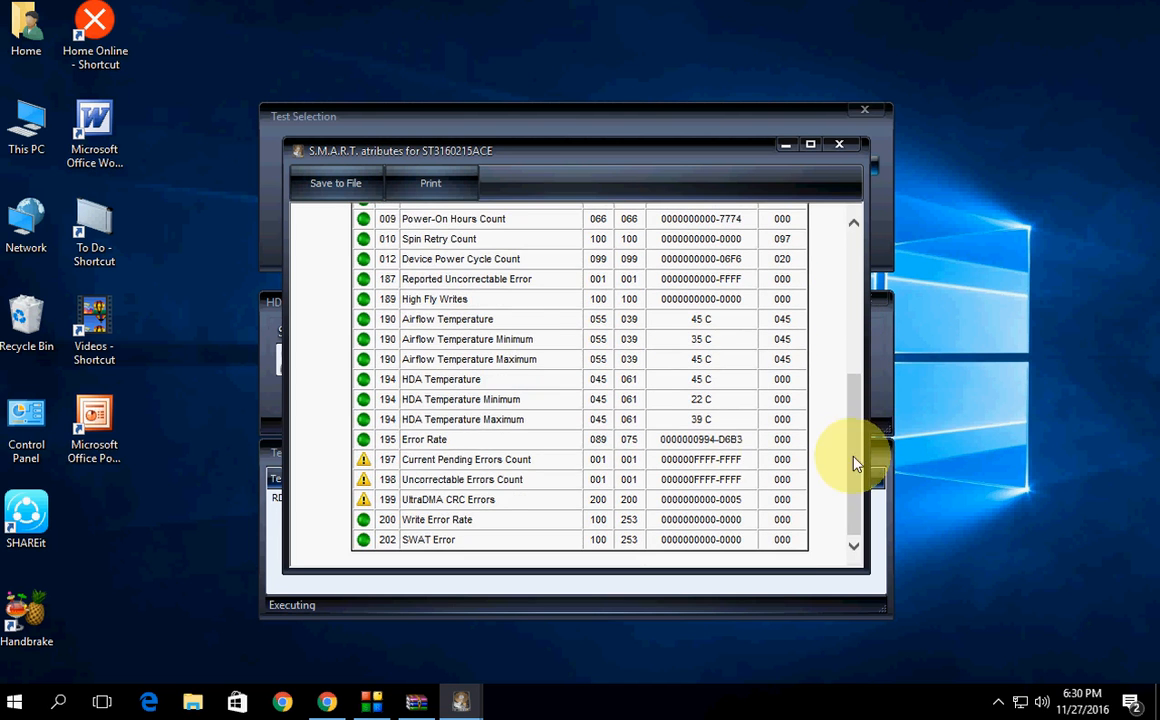
{"action": "mouse_move", "coordinate": [536, 470]}
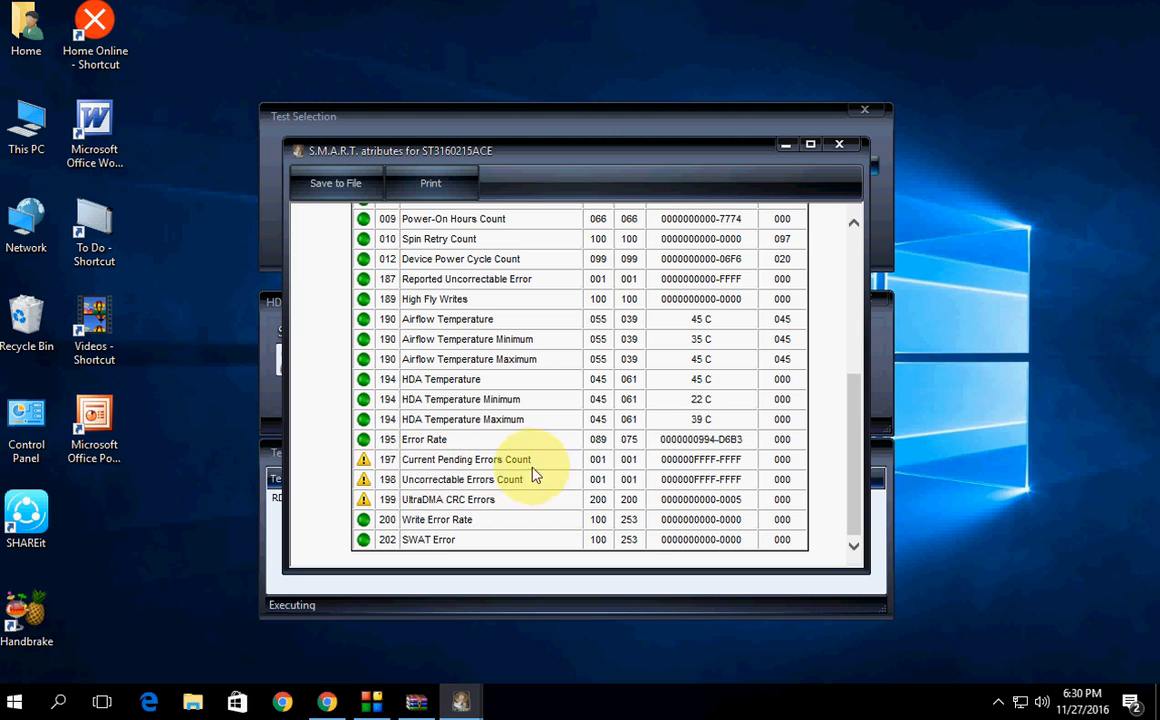
{"action": "mouse_move", "coordinate": [490, 492]}
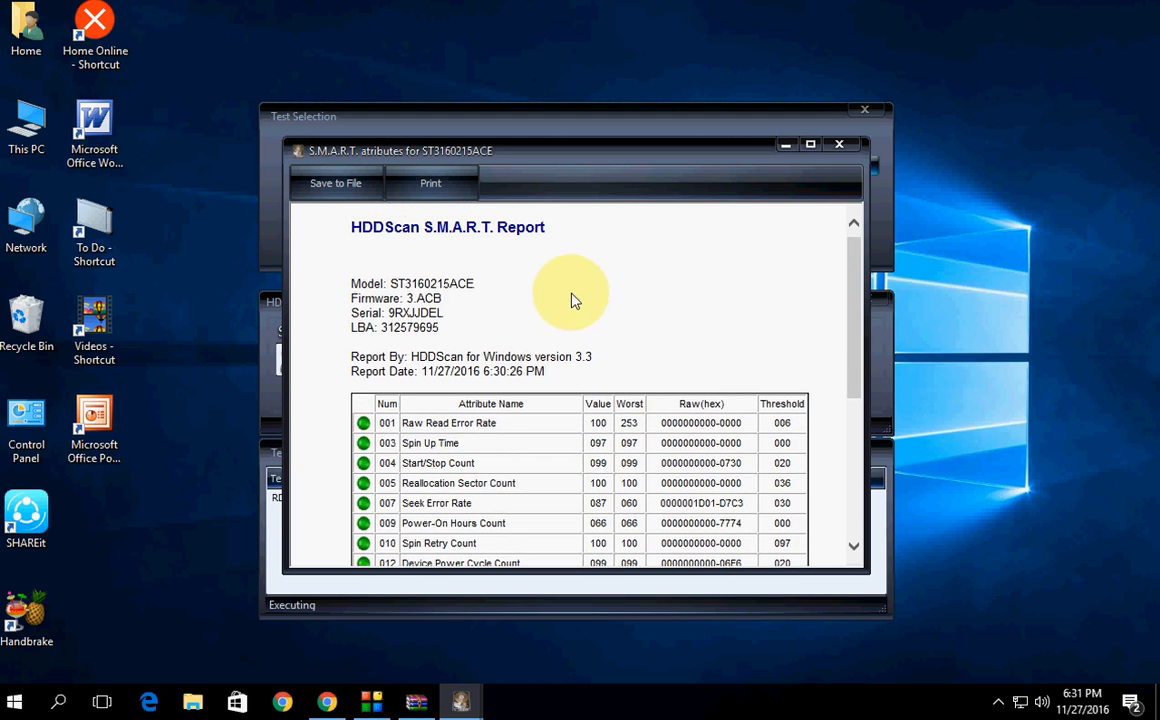
{"action": "mouse_move", "coordinate": [580, 308]}
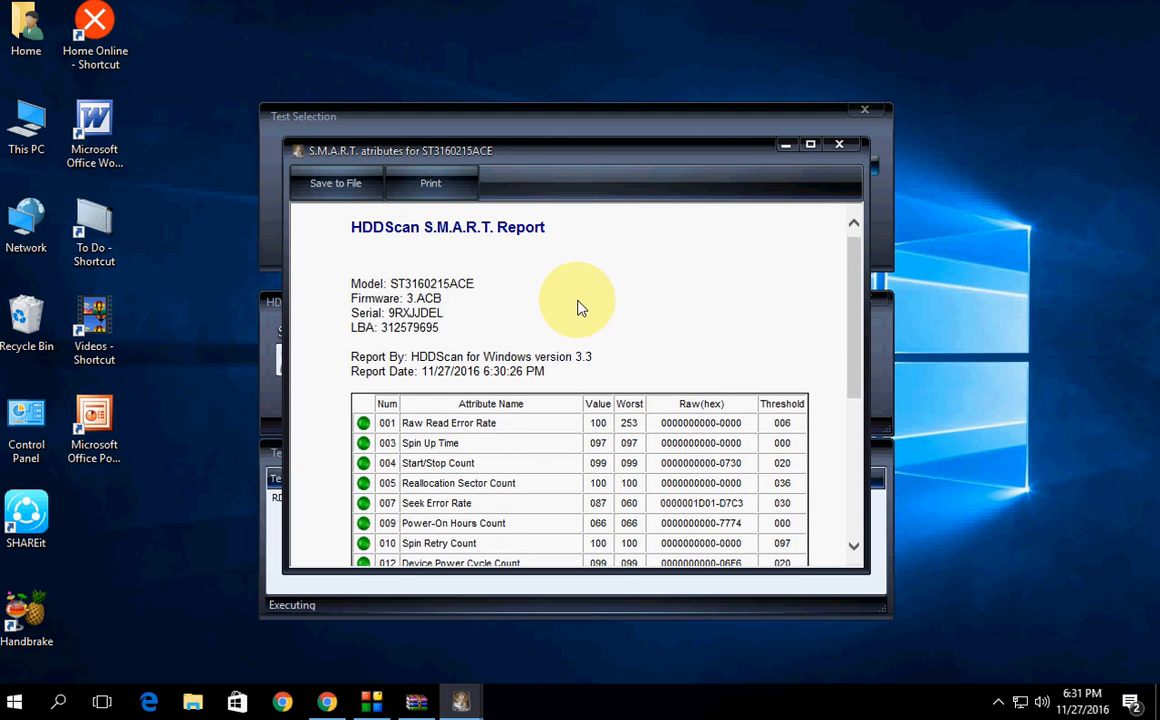
{"action": "mouse_move", "coordinate": [570, 432]}
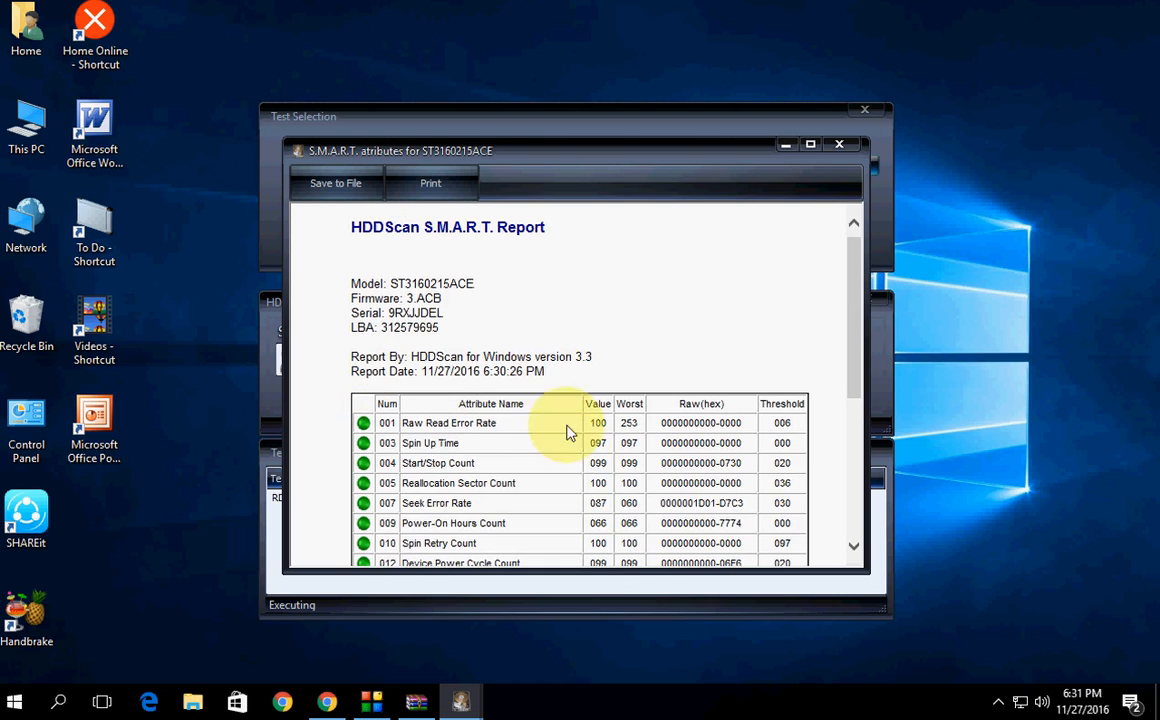
{"action": "left_click", "coordinate": [840, 144]}
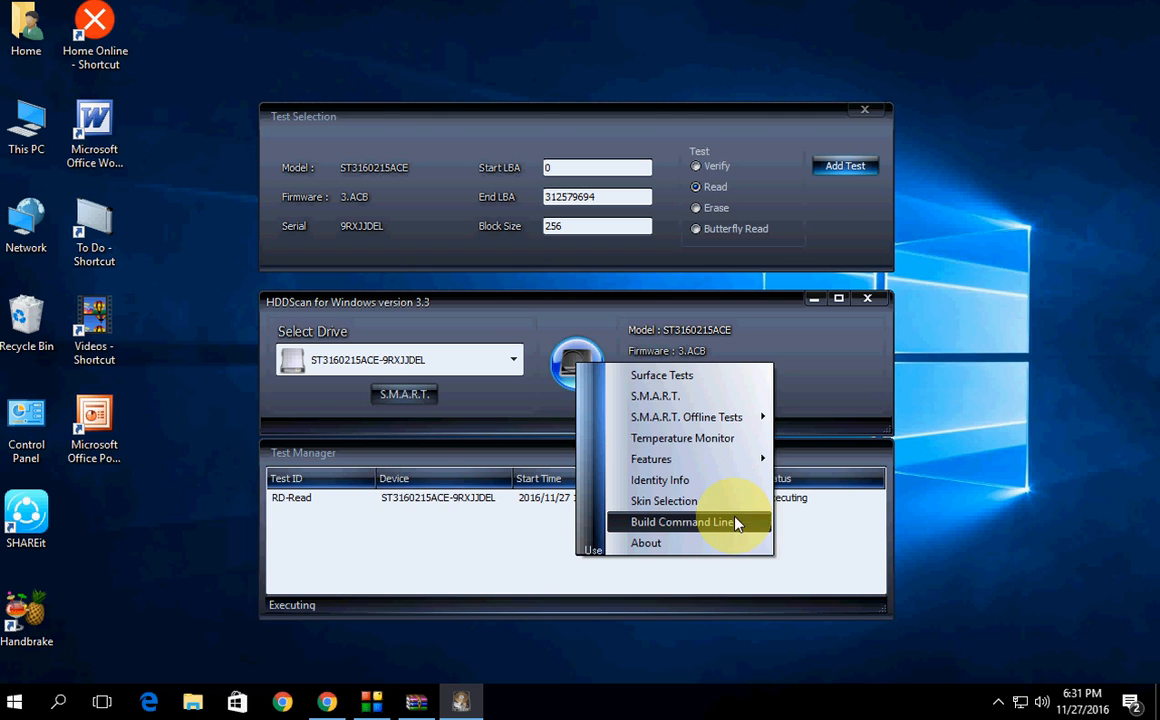
{"action": "mouse_move", "coordinate": [684, 438]}
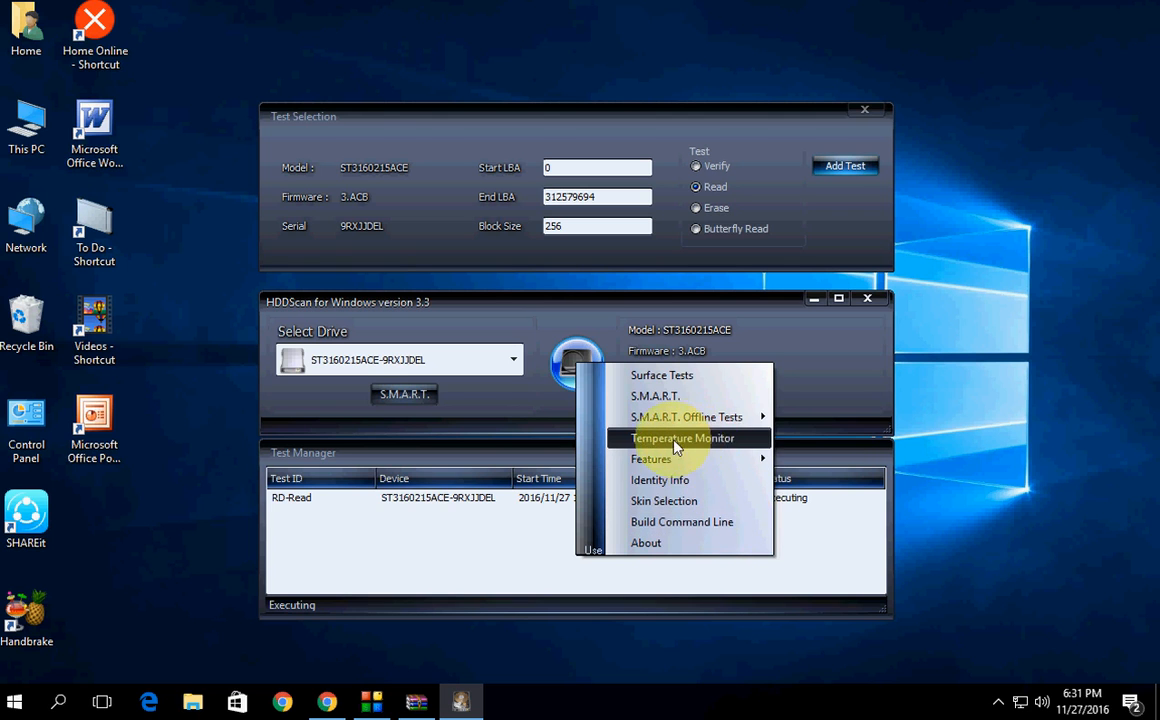
Queue an SM-Temperature monitor, check its readout, then bring up a fresh S.M.A.R.T. report
{"action": "left_click", "coordinate": [682, 438]}
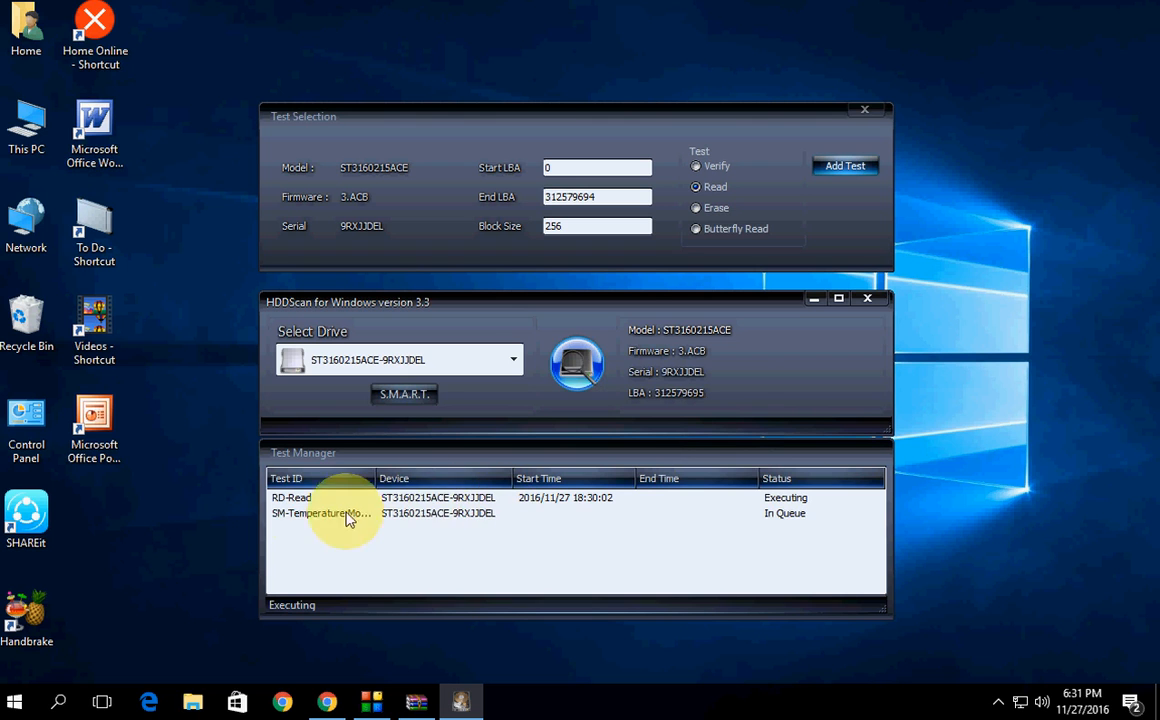
{"action": "double_click", "coordinate": [320, 512]}
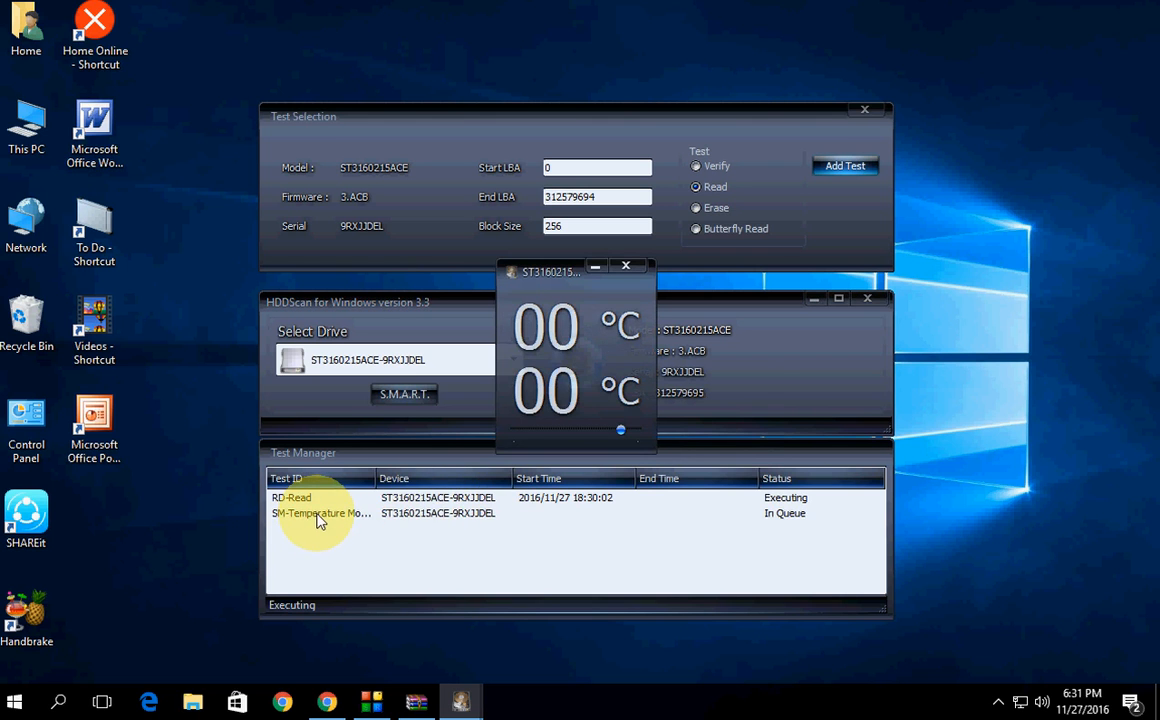
{"action": "mouse_move", "coordinate": [516, 364]}
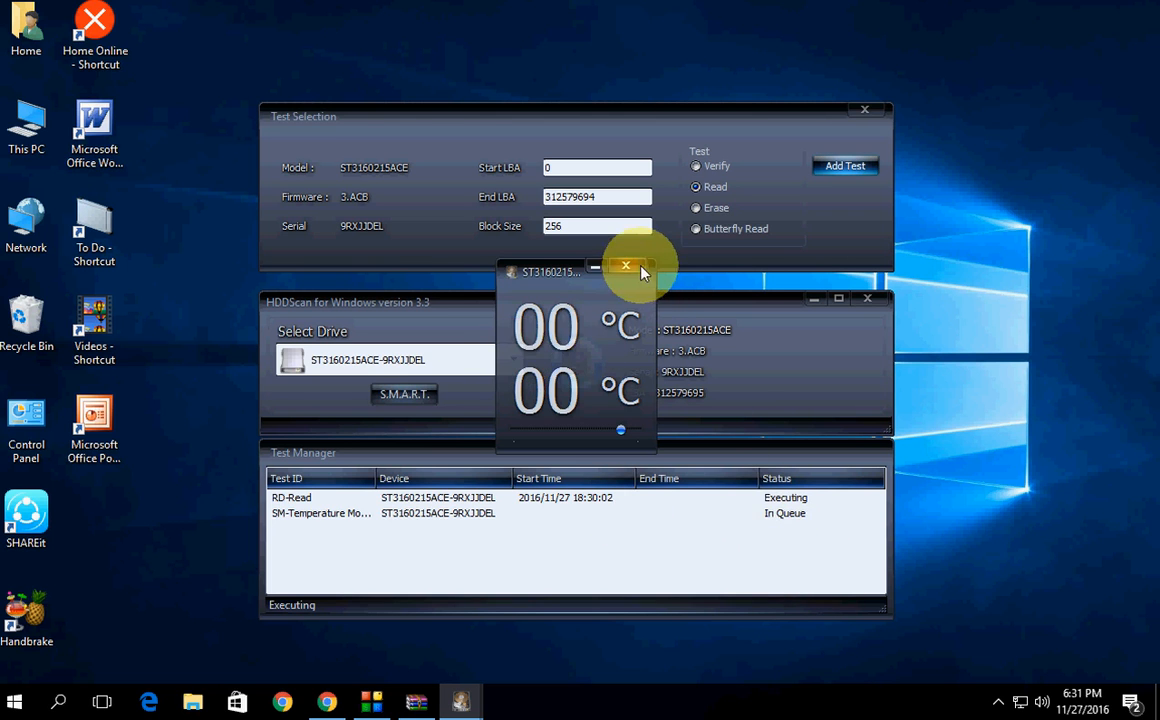
{"action": "left_click", "coordinate": [626, 268]}
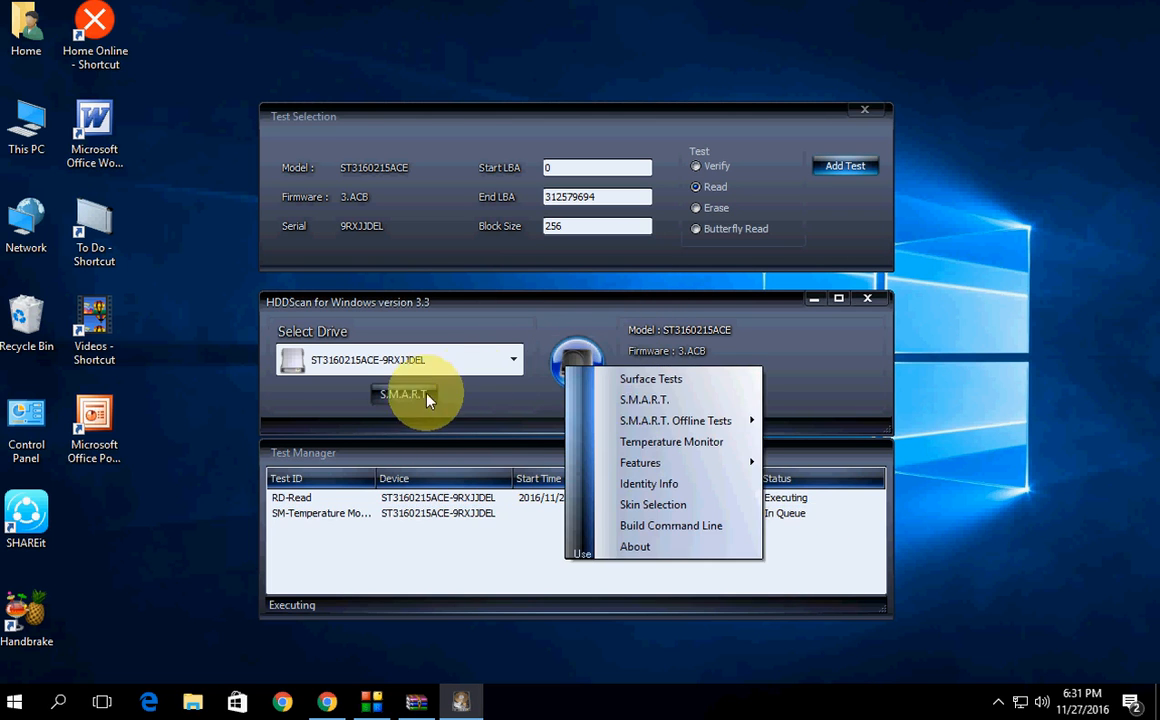
{"action": "left_click", "coordinate": [644, 400]}
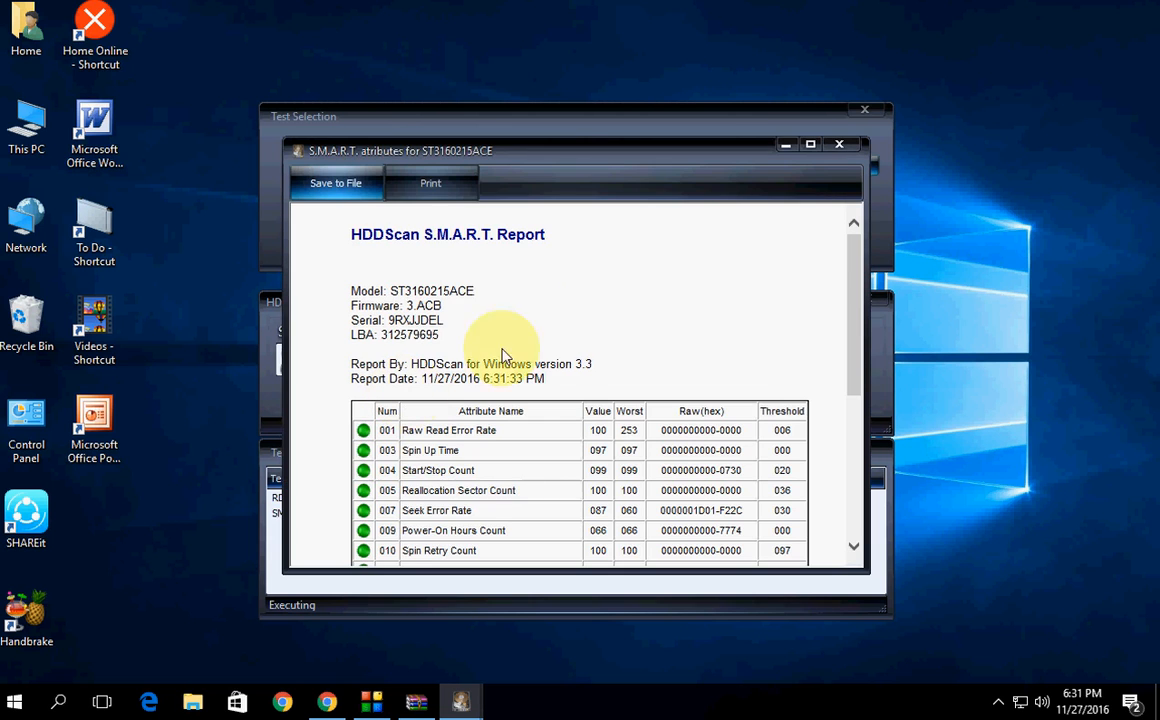
{"action": "mouse_move", "coordinate": [600, 312]}
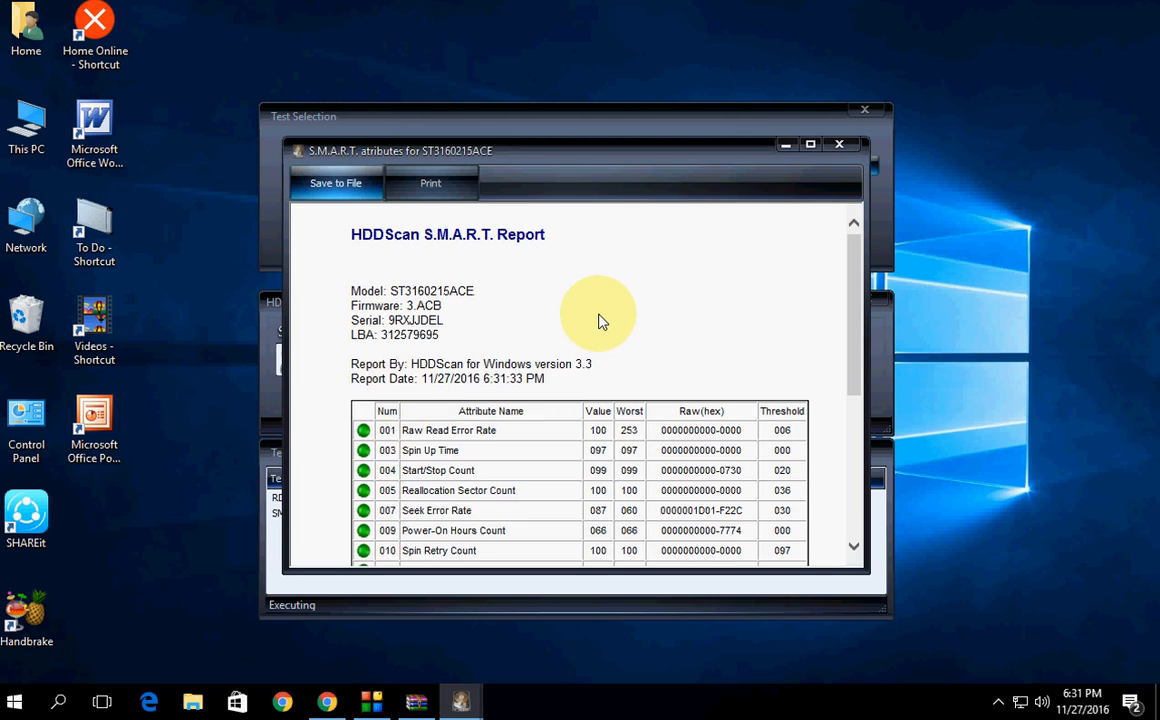